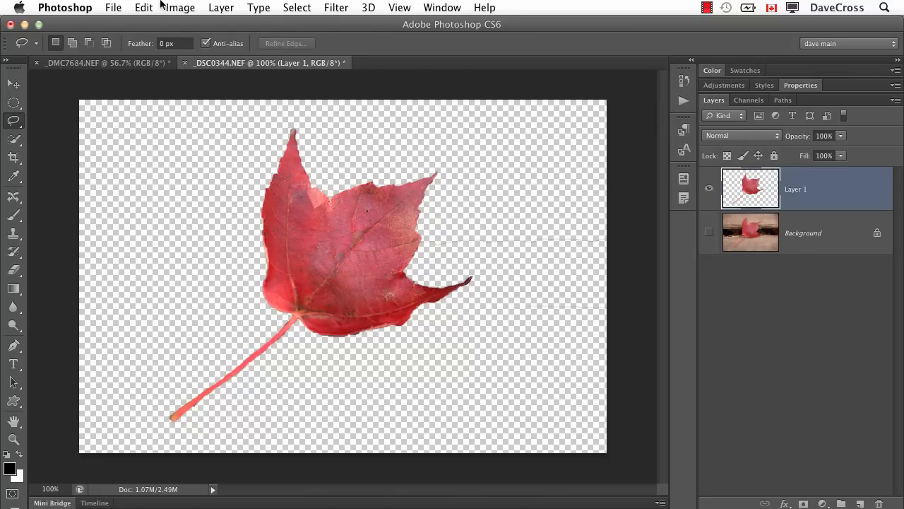
- Define the cut-out red maple leaf as a pattern named LEAF via Edit > Define Pattern
left_click(142, 8)
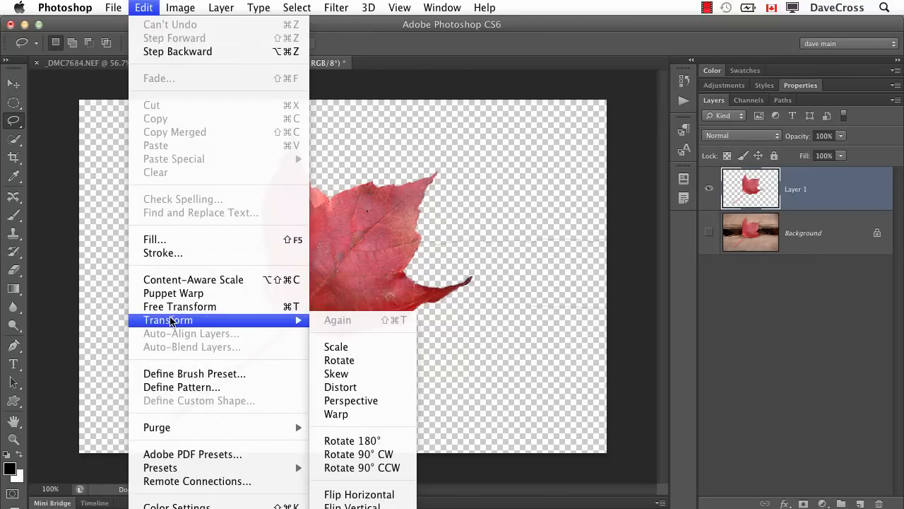
mouse_move(182, 387)
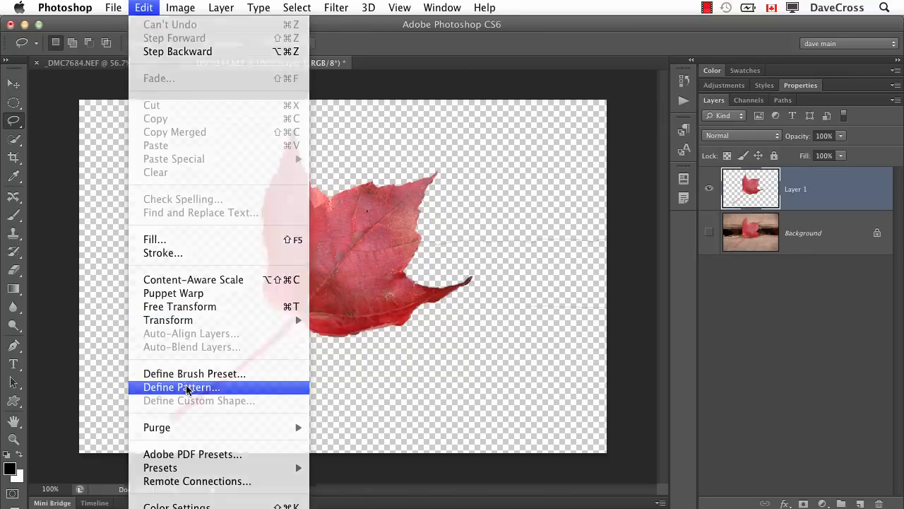
left_click(181, 387)
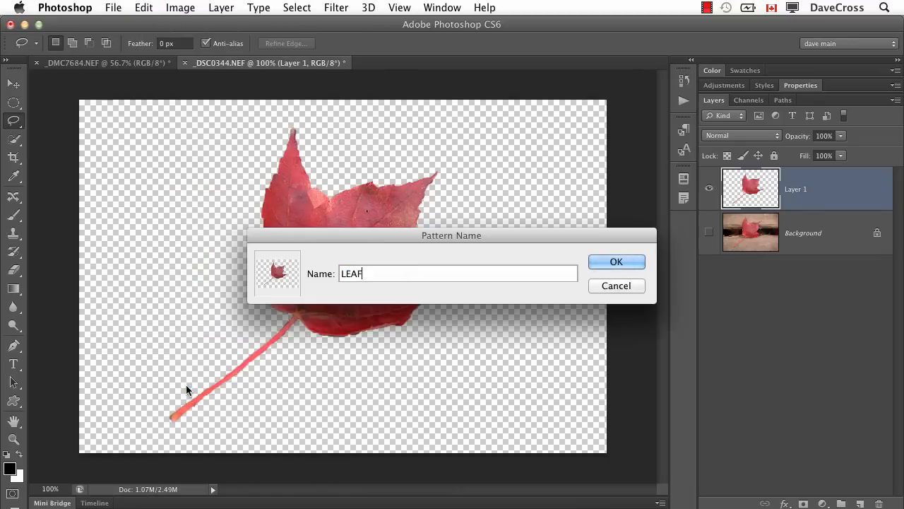
left_click(616, 261)
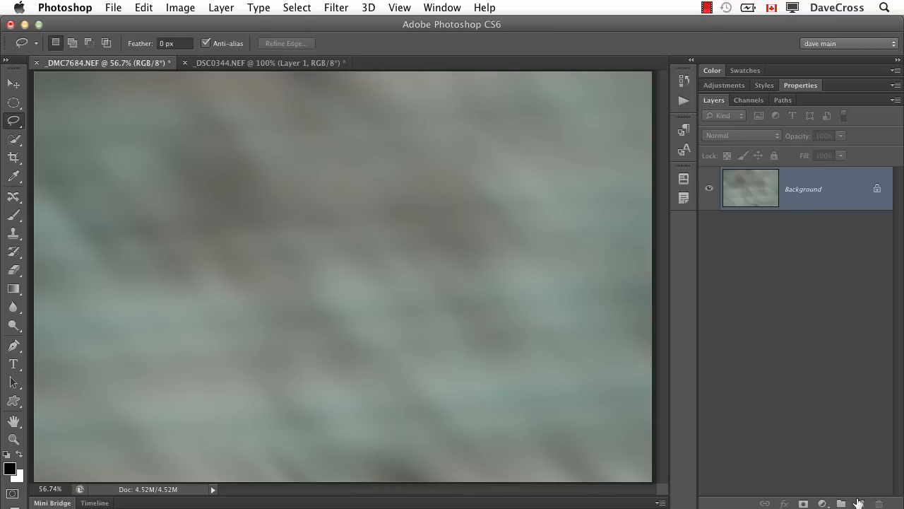
- Add a new layer and fill it with the LEAF pattern, Scripted Patterns off, as a tiled grid
left_click(145, 9)
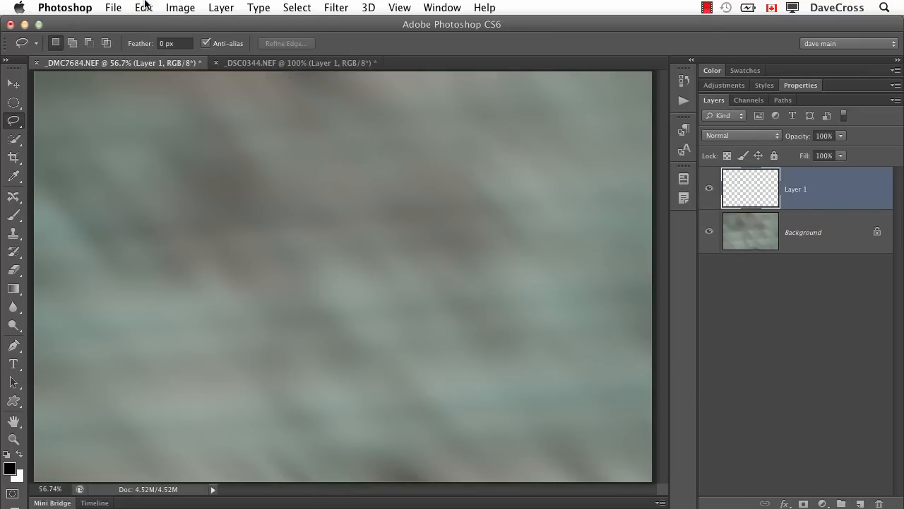
left_click(144, 9)
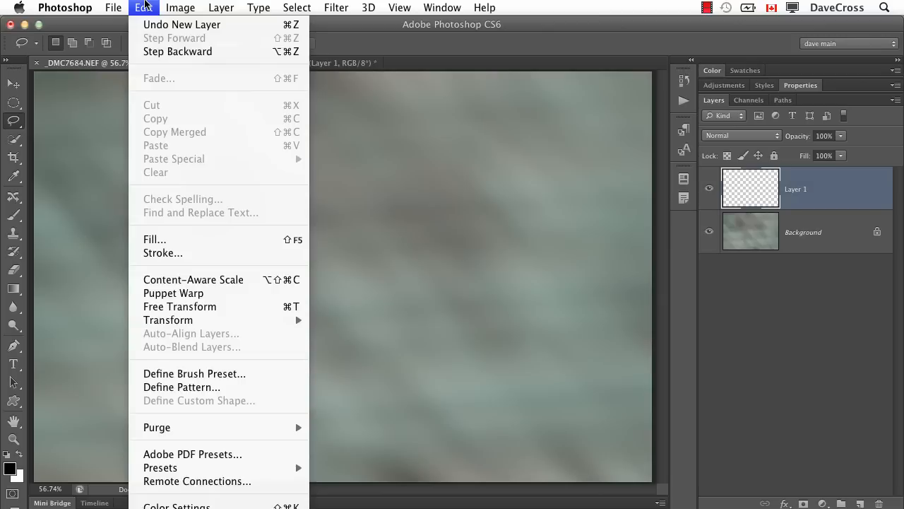
mouse_move(181, 24)
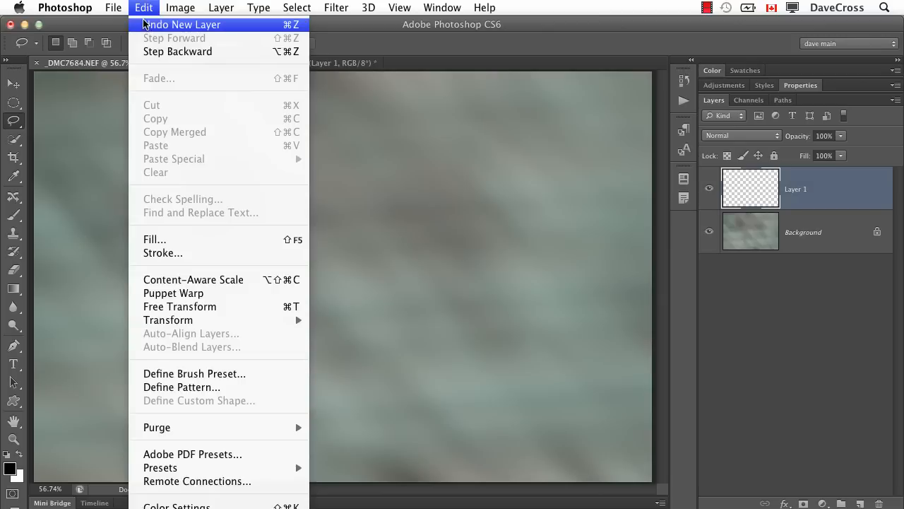
left_click(154, 239)
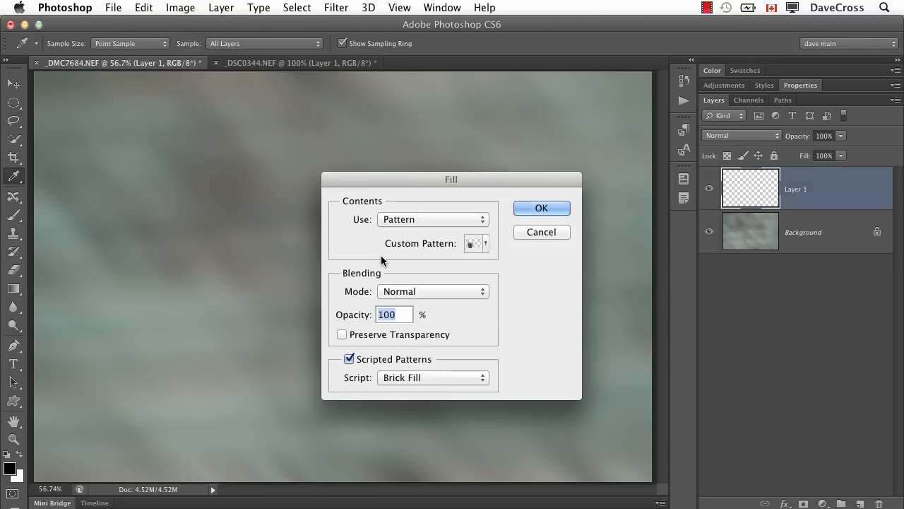
left_click(475, 243)
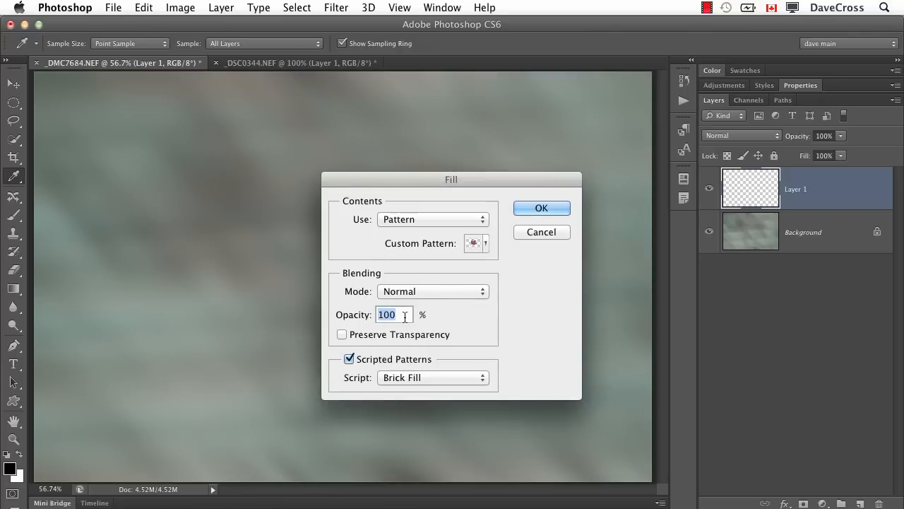
left_click(347, 359)
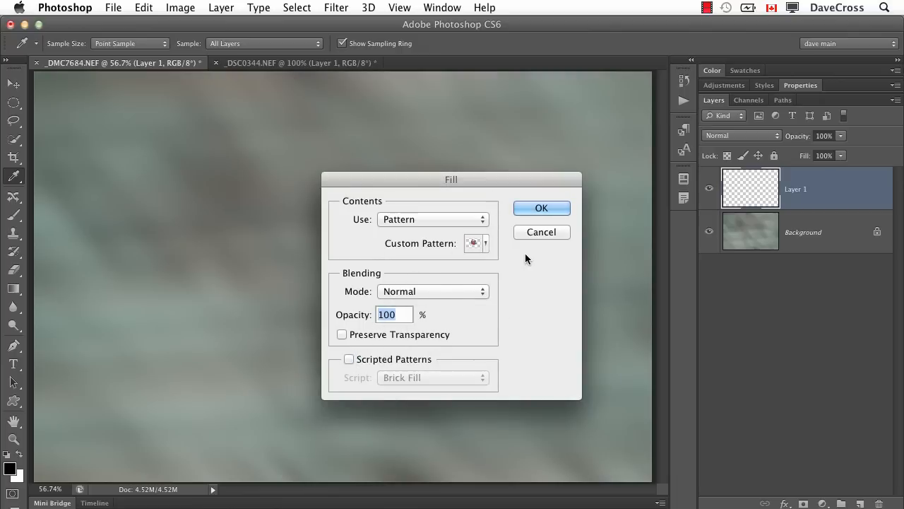
left_click(541, 207)
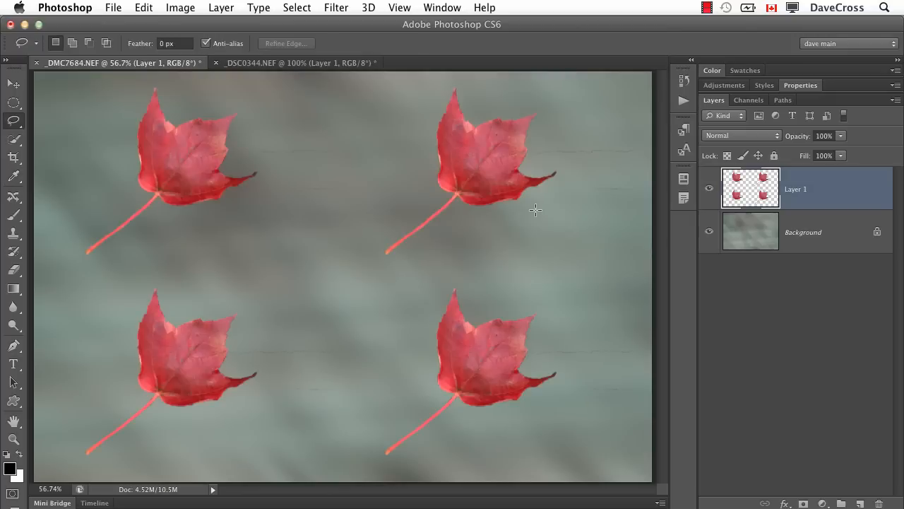
mouse_move(551, 371)
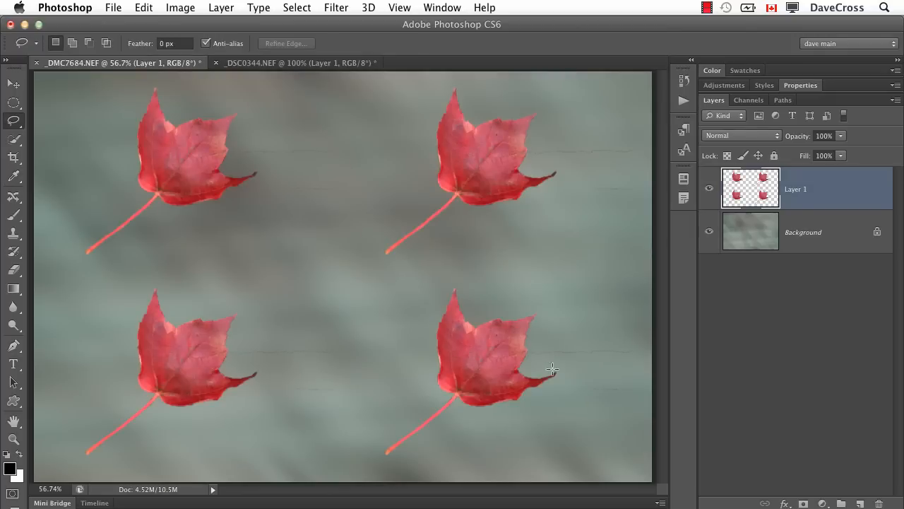
mouse_move(432, 267)
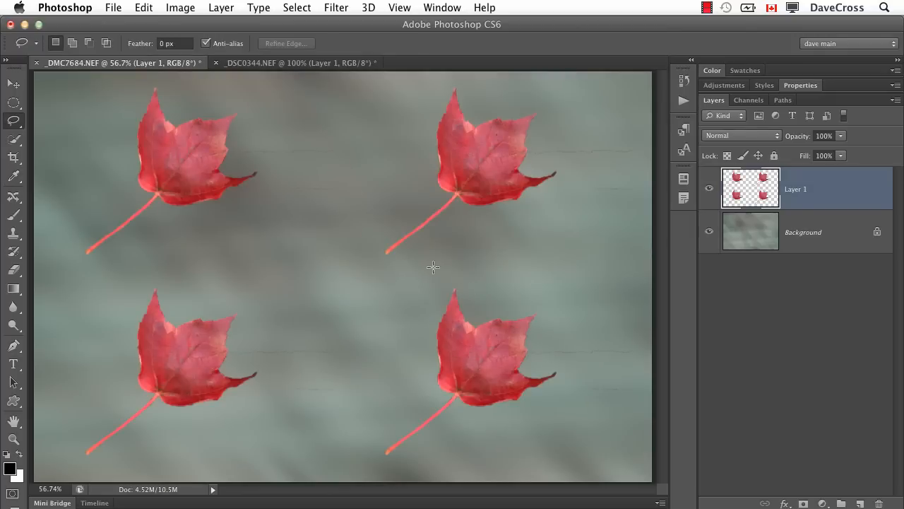
mouse_move(455, 276)
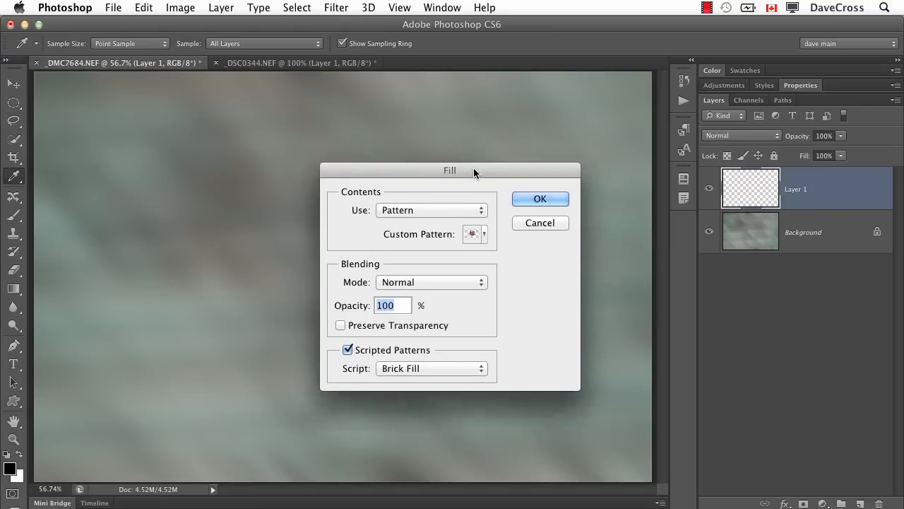
- Undo the earlier tiled leaf fill on Layer 1
left_click_drag(474, 170, 443, 112)
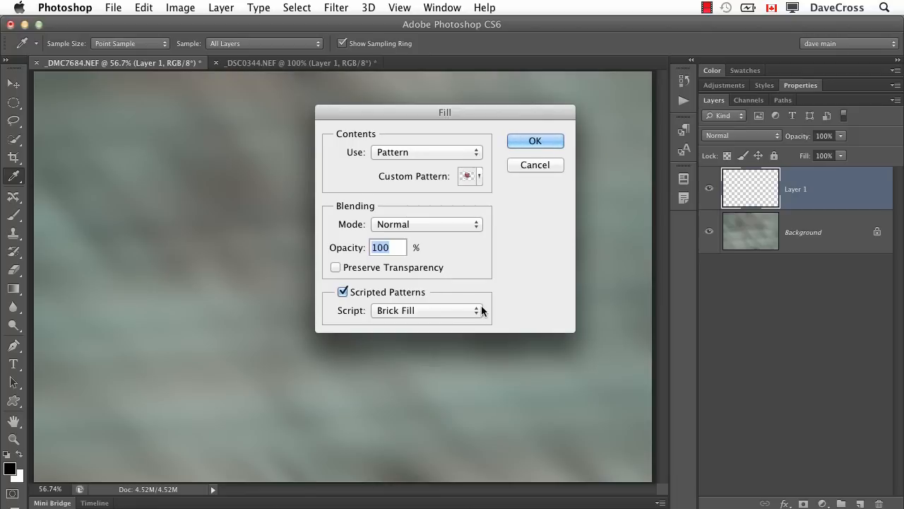
mouse_move(544, 156)
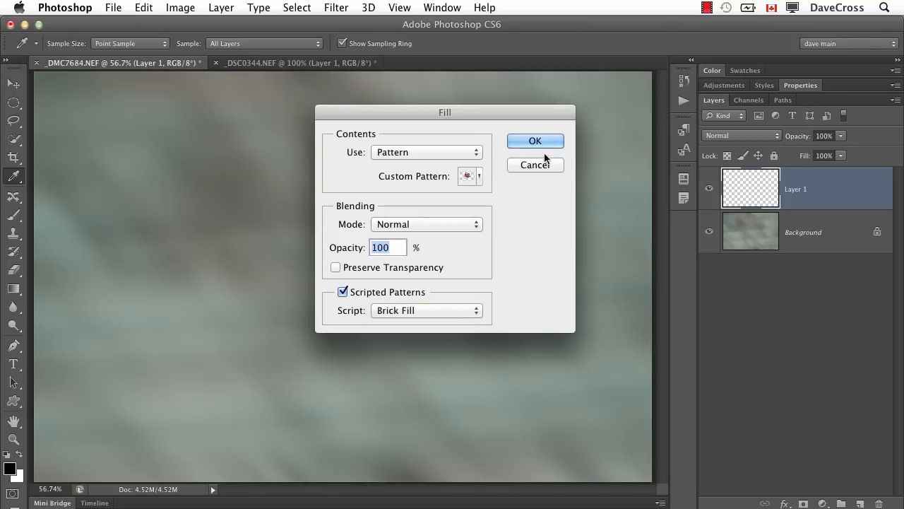
left_click(534, 141)
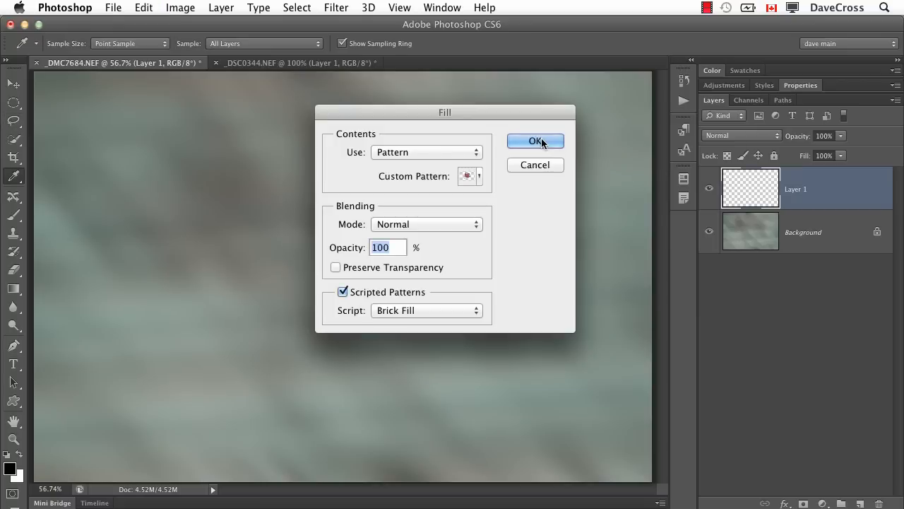
left_click(426, 311)
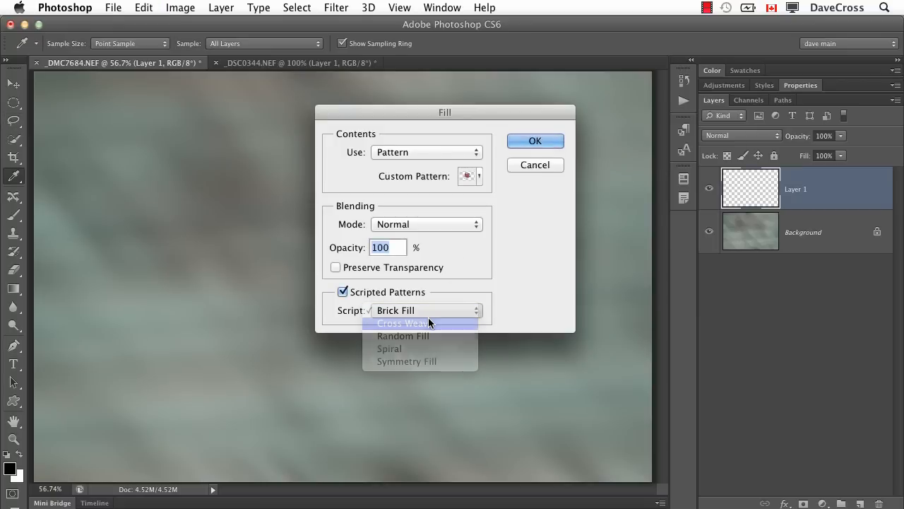
left_click(534, 141)
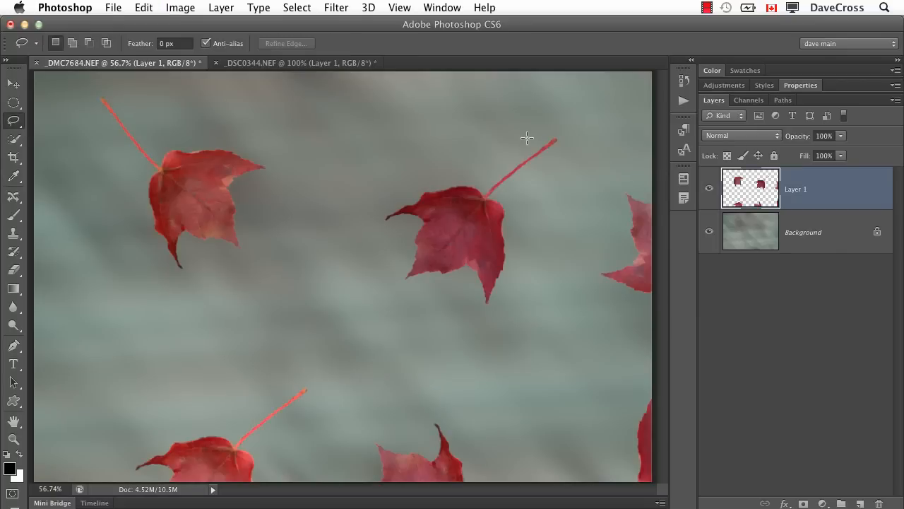
- Refill Layer 1 with the LEAF pattern using the Random Fill script
left_click(421, 311)
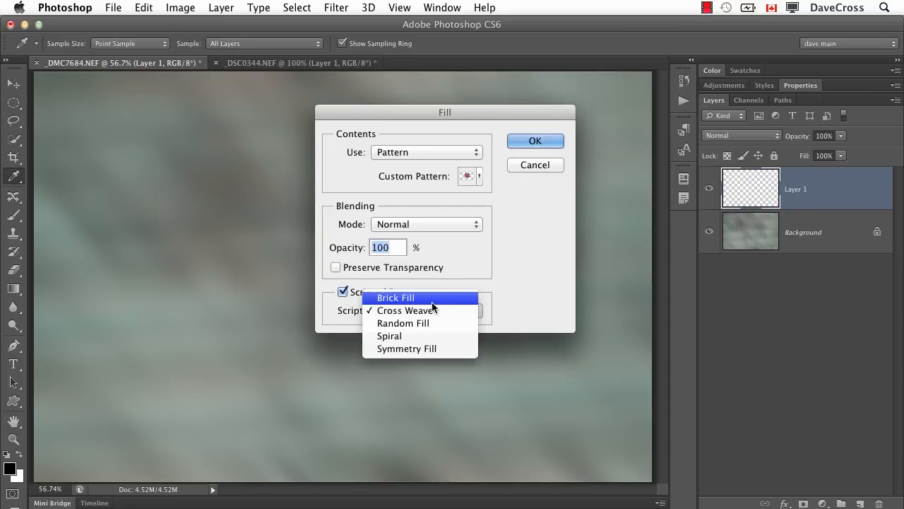
left_click(404, 322)
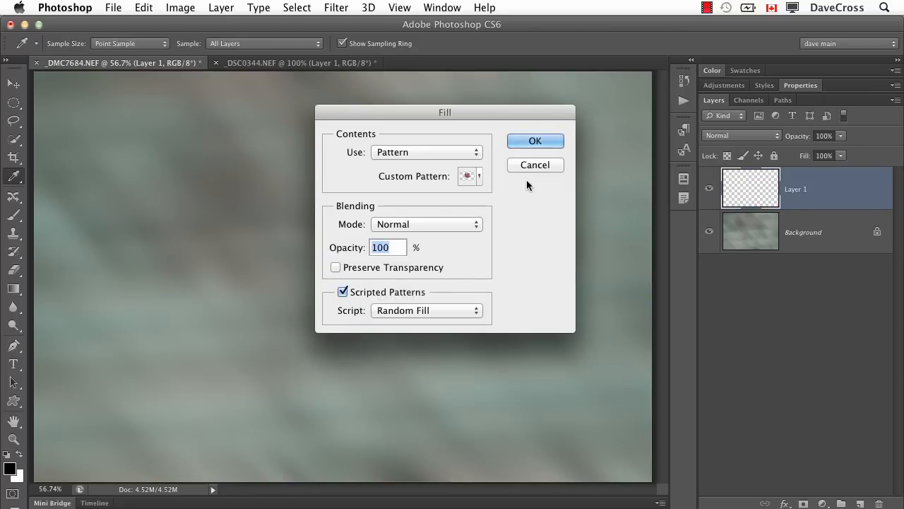
left_click(534, 141)
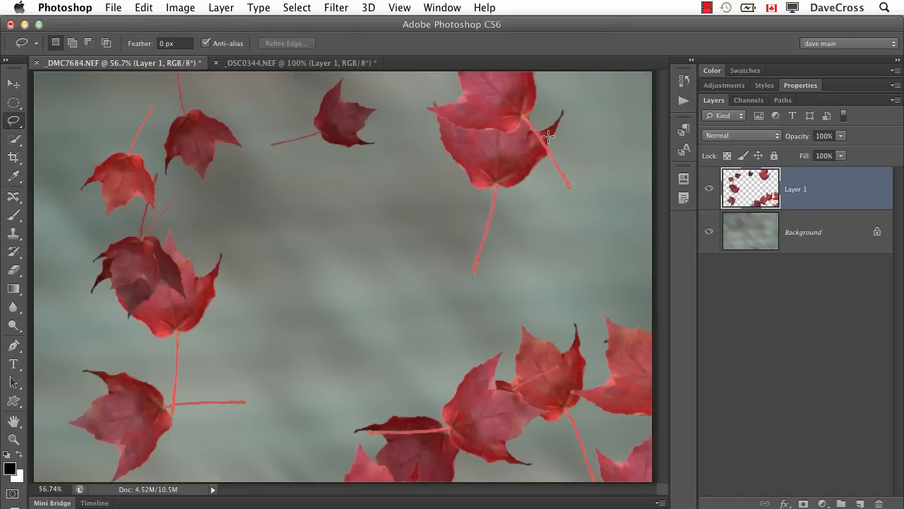
mouse_move(211, 144)
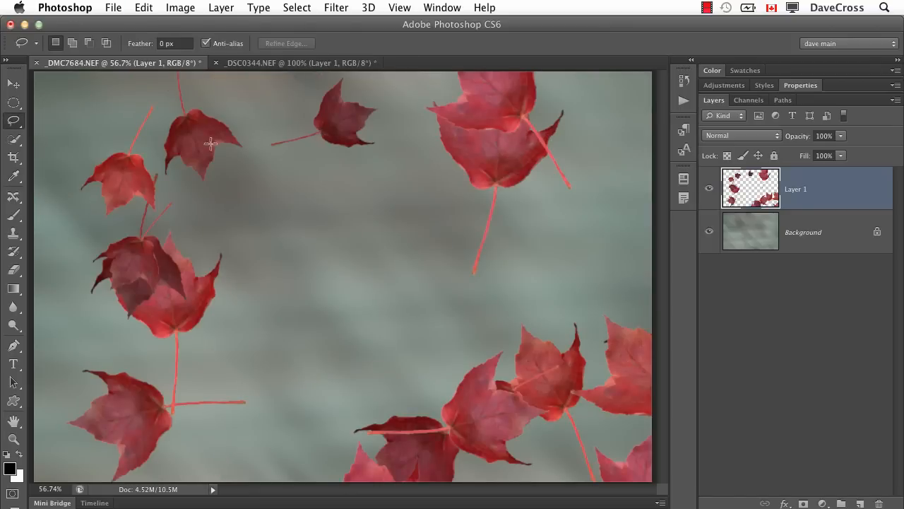
mouse_move(240, 316)
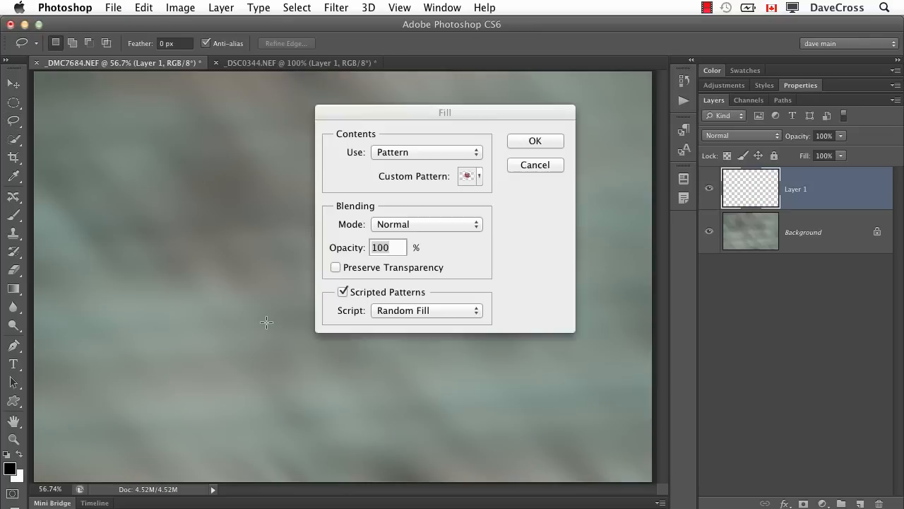
- Compare the Spiral and Symmetry Fill scripts, then confirm a Symmetry Fill pattern fill
left_click(534, 142)
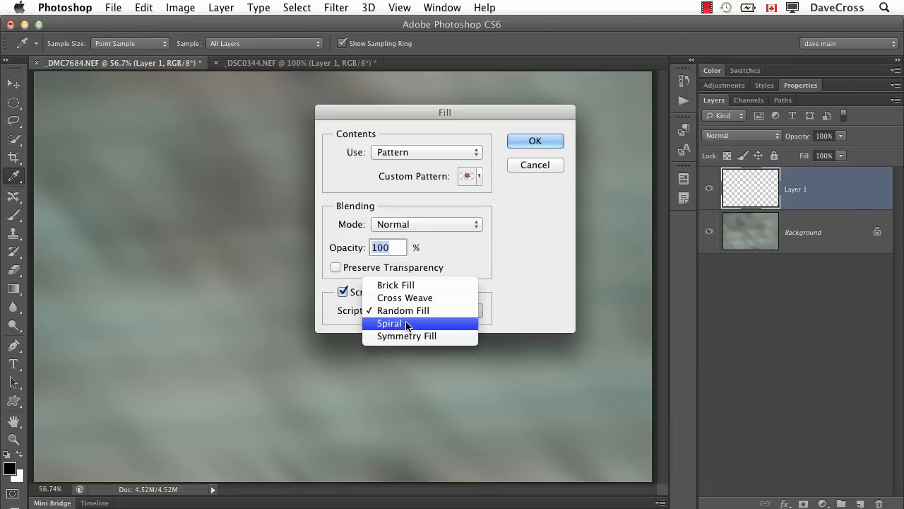
left_click(534, 141)
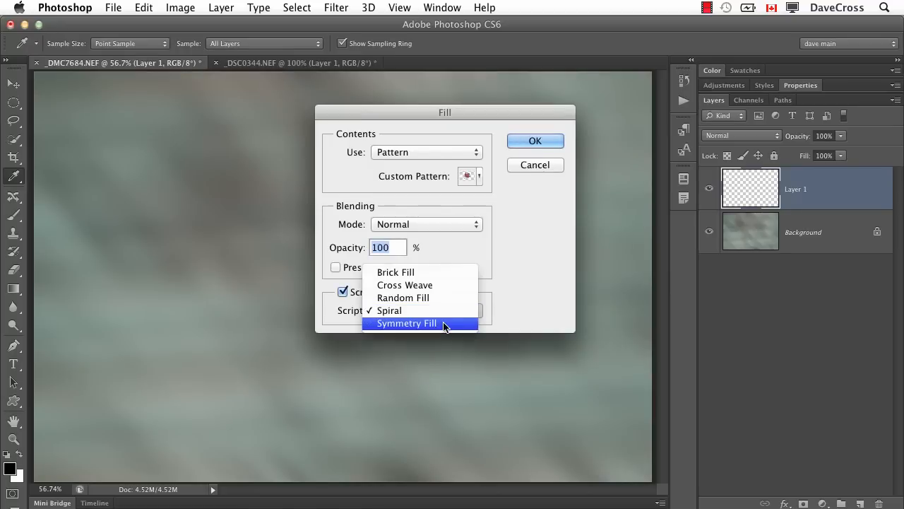
left_click(407, 322)
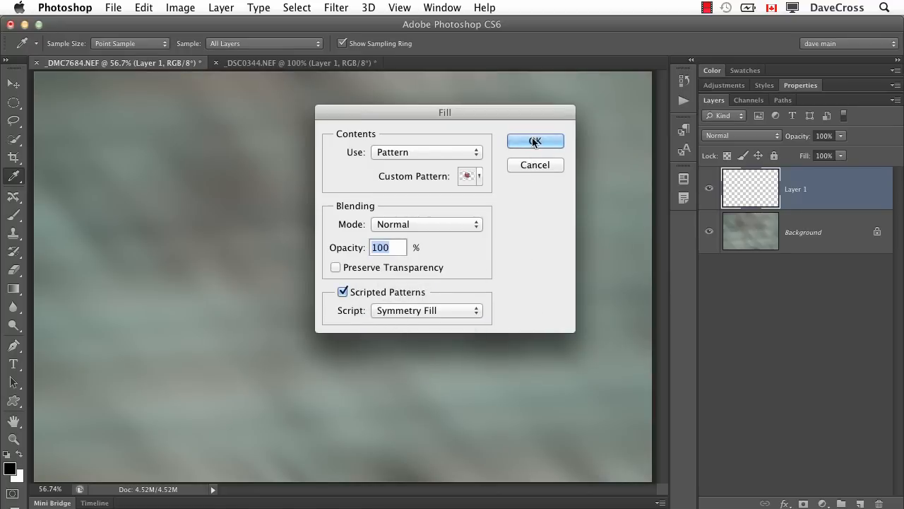
left_click(534, 141)
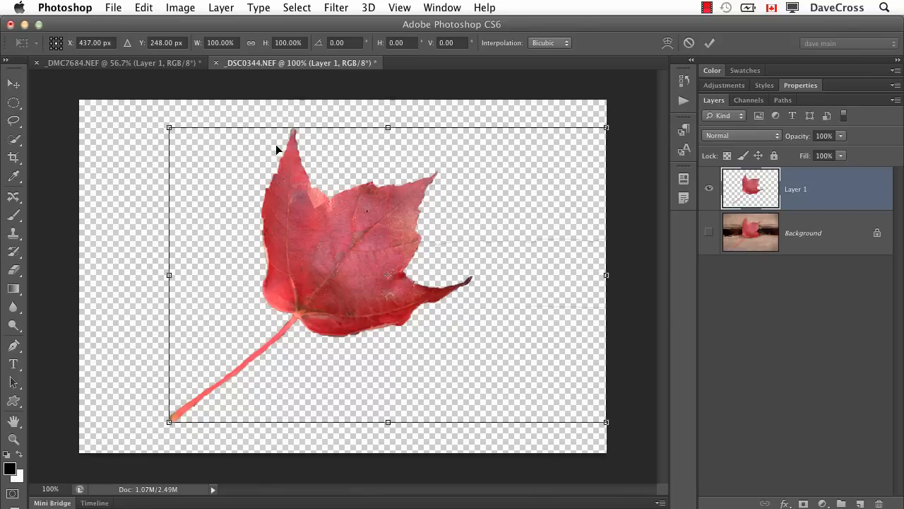
- Scale the leaf down with Free Transform, marquee it and define it as a new pattern
left_click_drag(168, 127, 213, 157)
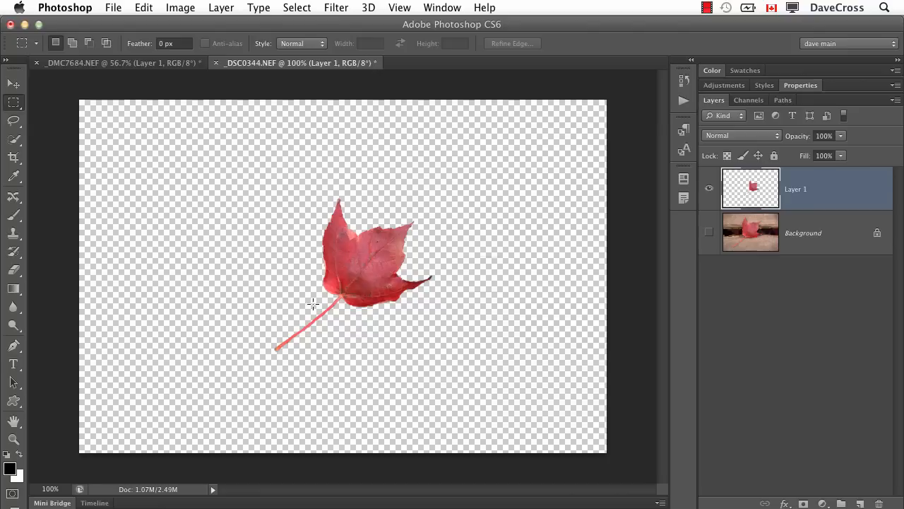
left_click_drag(314, 303, 381, 337)
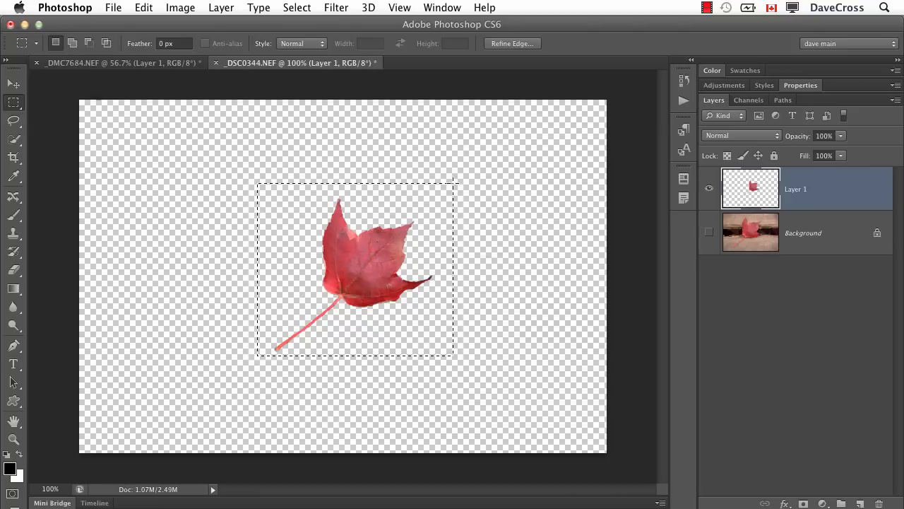
left_click(144, 8)
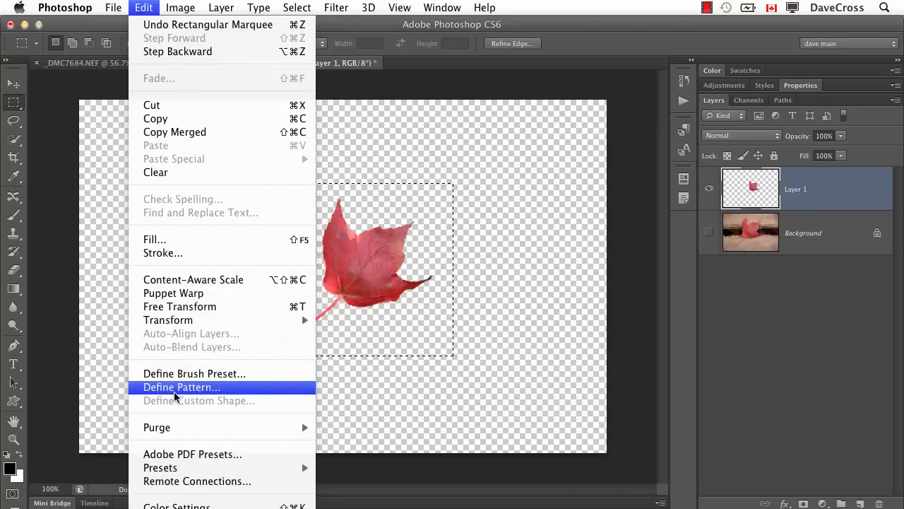
left_click(181, 388)
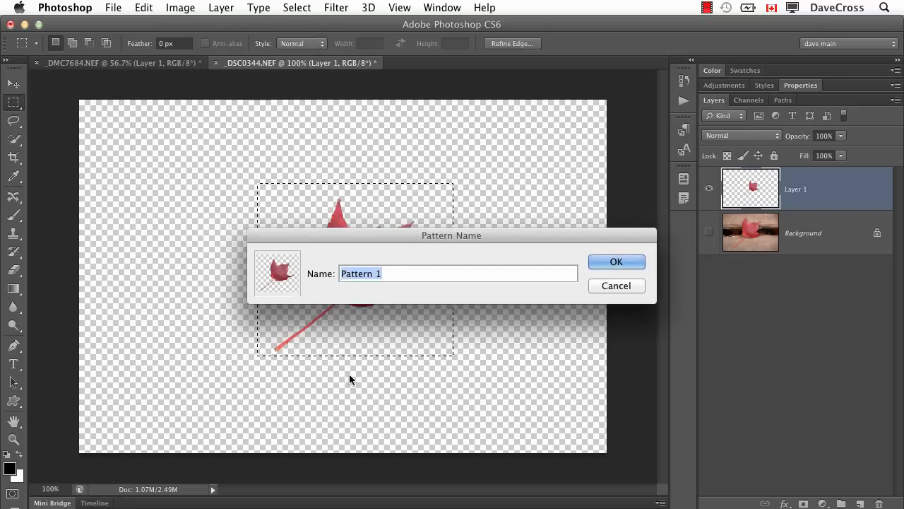
left_click(616, 261)
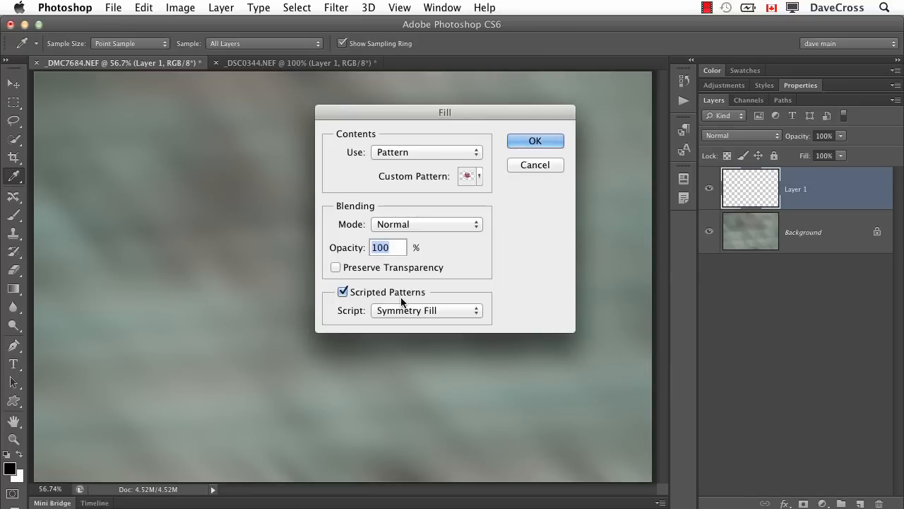
- Fill Layer 1 with the new small leaf pattern using the Spiral script
left_click(466, 175)
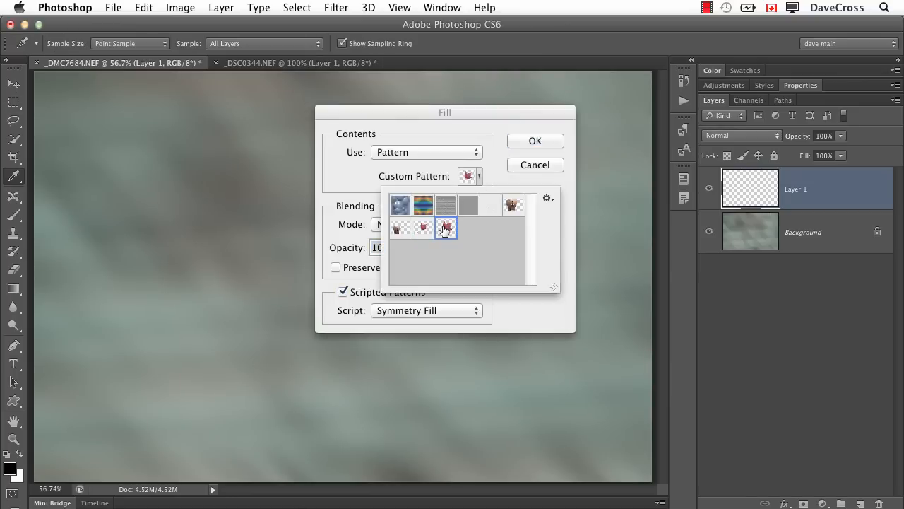
left_click(534, 141)
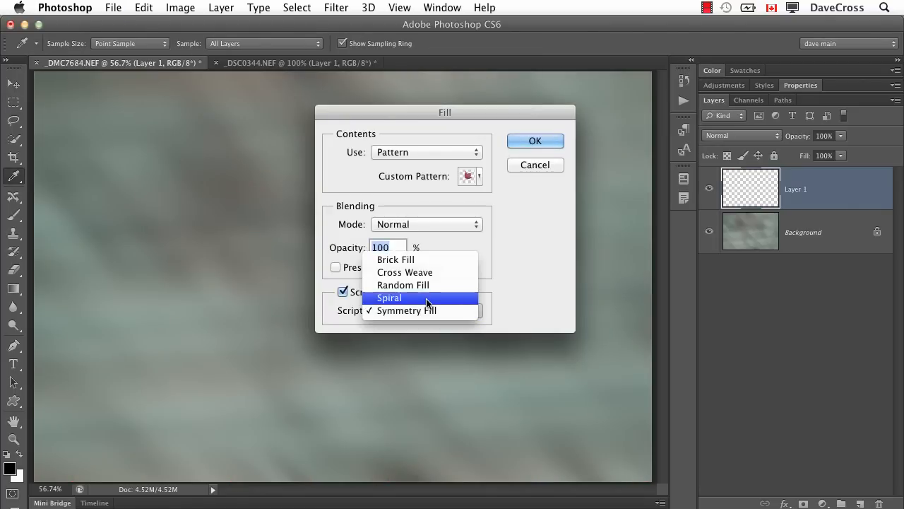
left_click(534, 141)
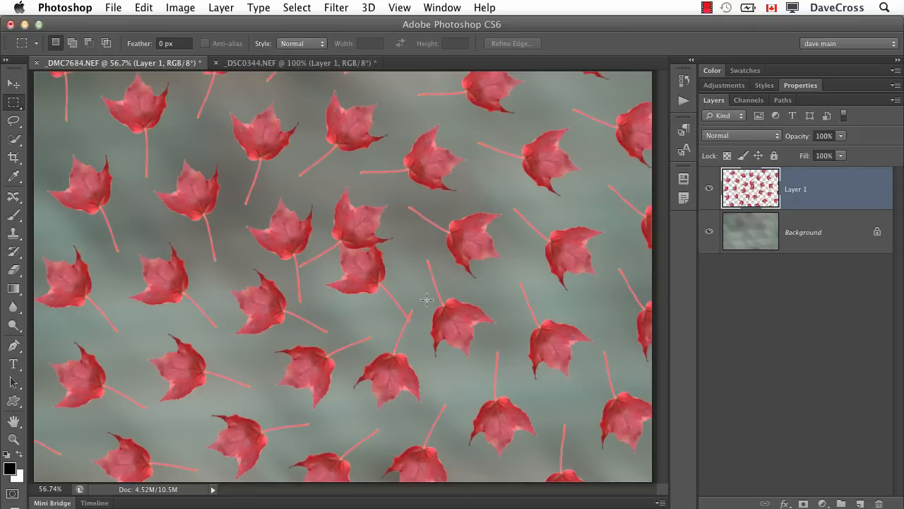
left_click(706, 8)
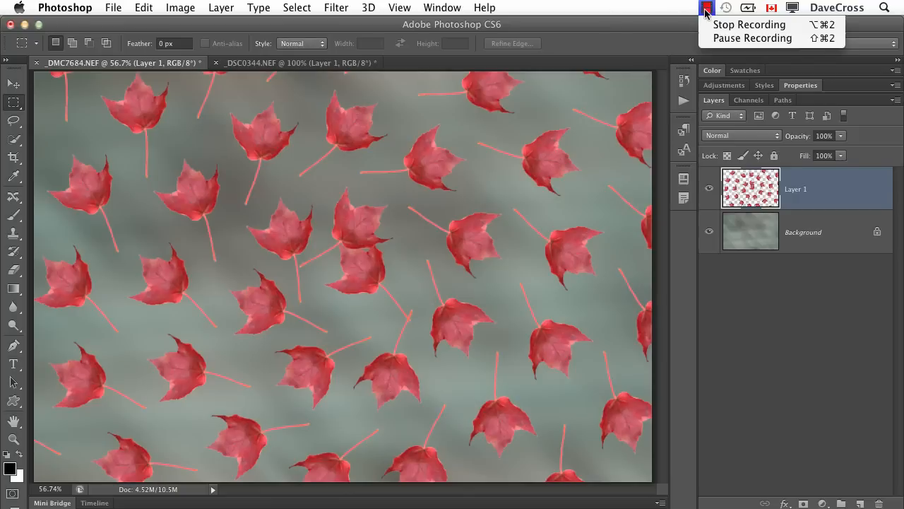